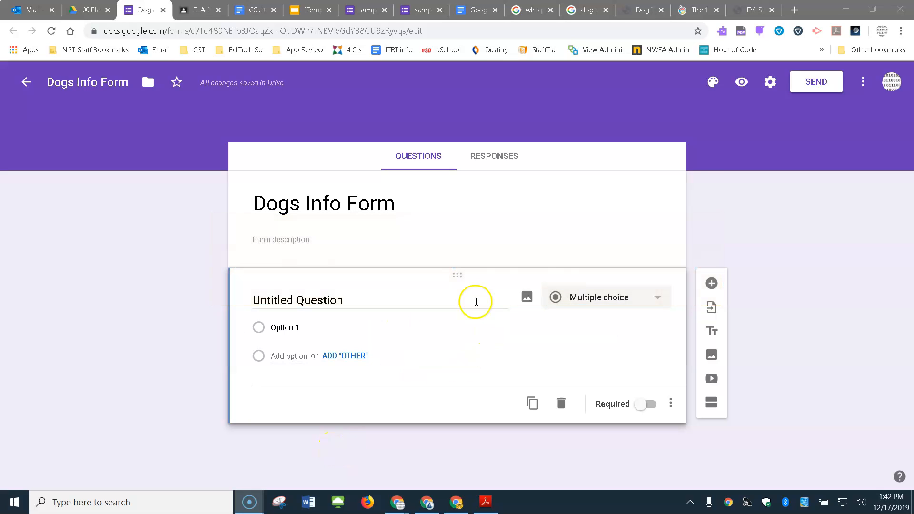
mouse_move(593, 308)
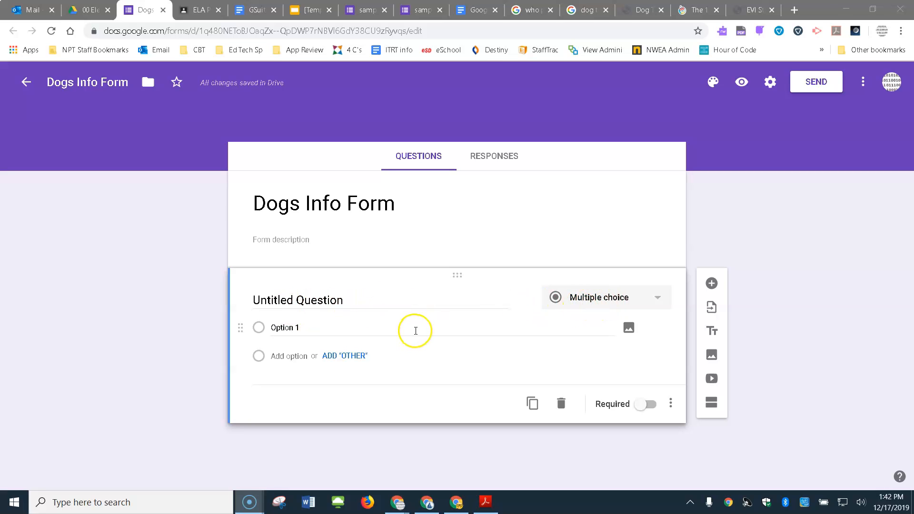
mouse_move(560, 403)
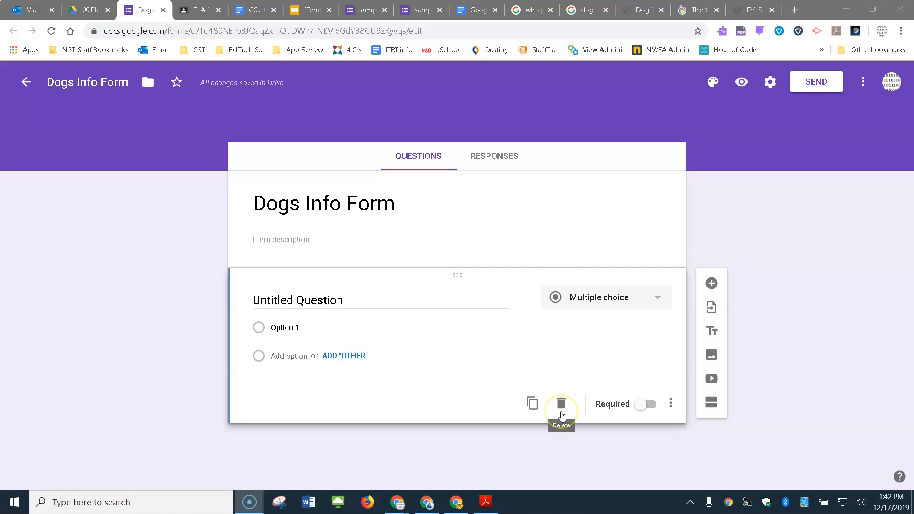
mouse_move(711, 296)
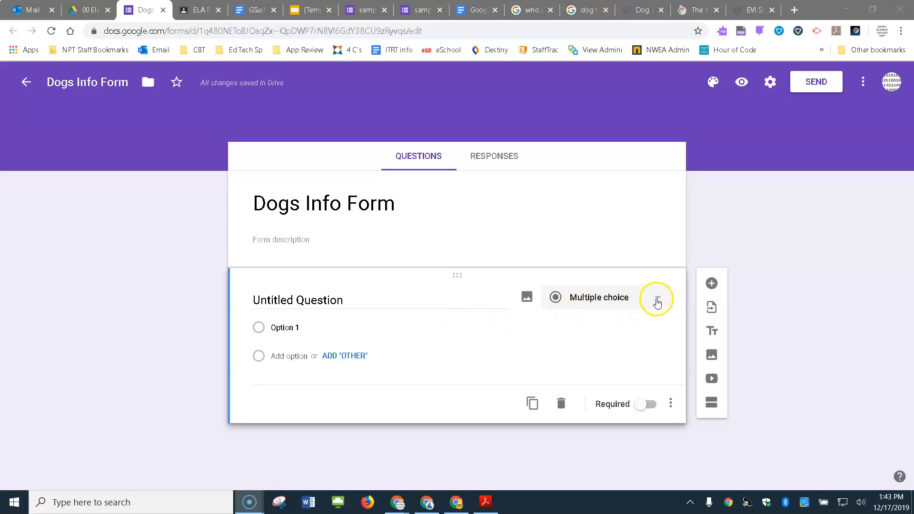
Make it a Short answer question titled 'What is the name of the artist who painted Dogs Playing Poker?'.
left_click(656, 297)
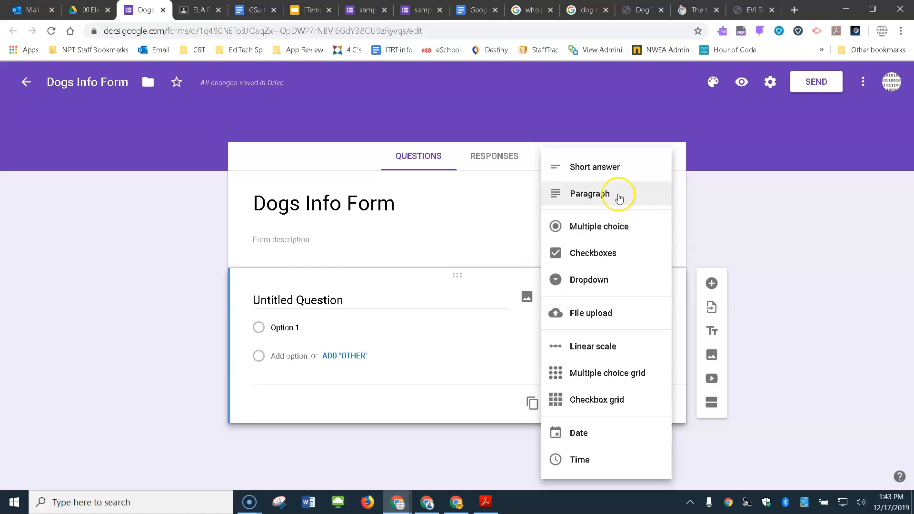
left_click(594, 167)
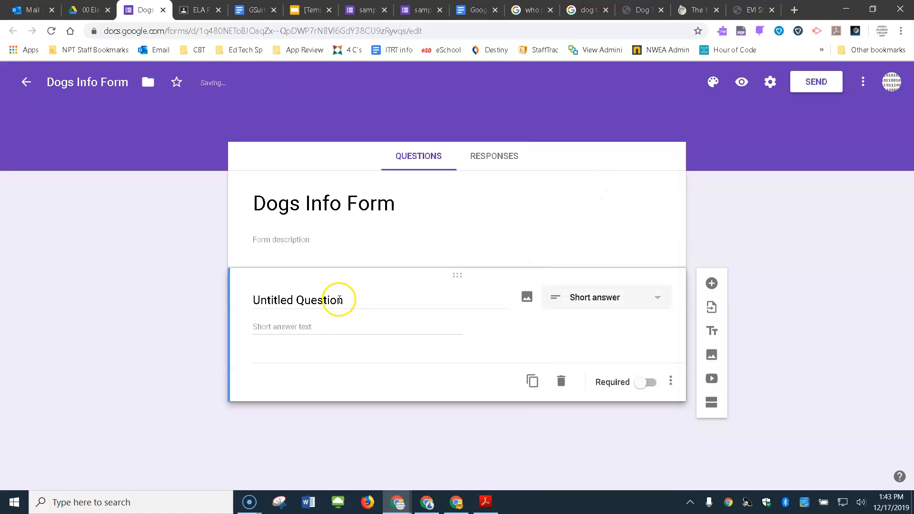
type("What is the name of the artist who painted Dogs Playing Poker?")
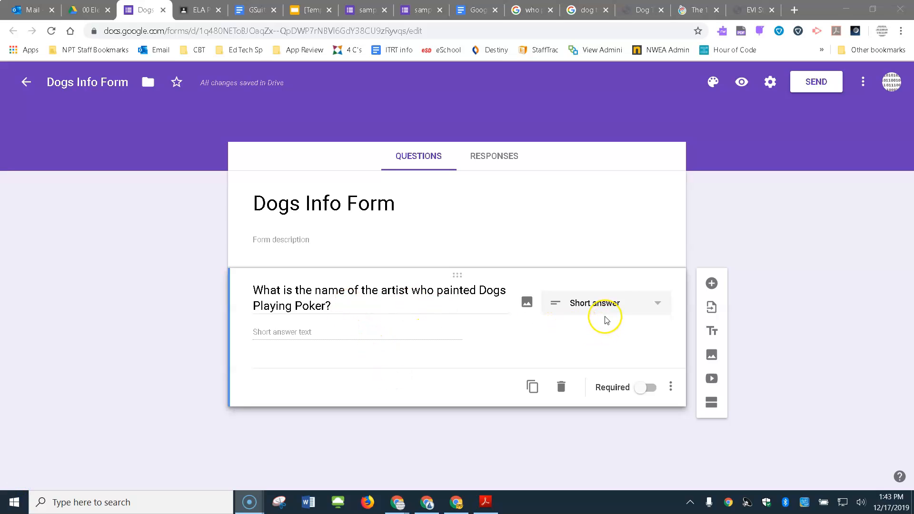
mouse_move(163, 437)
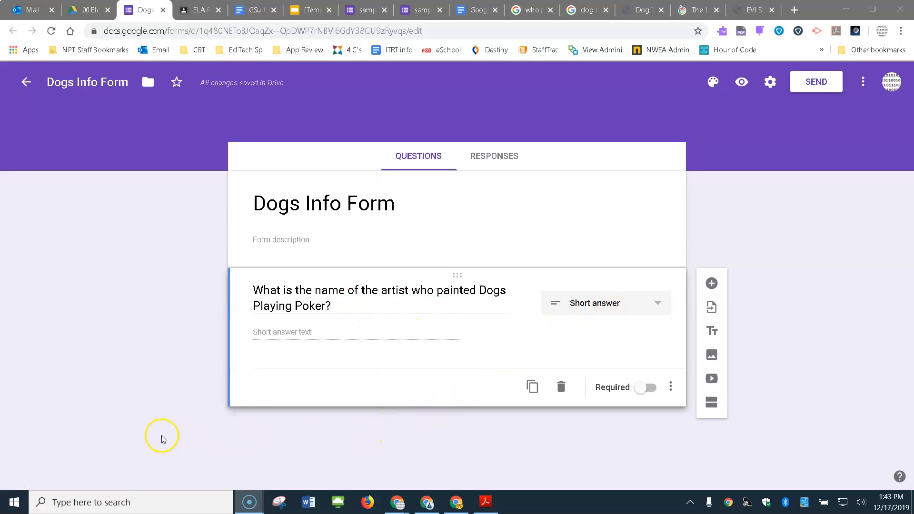
mouse_move(110, 454)
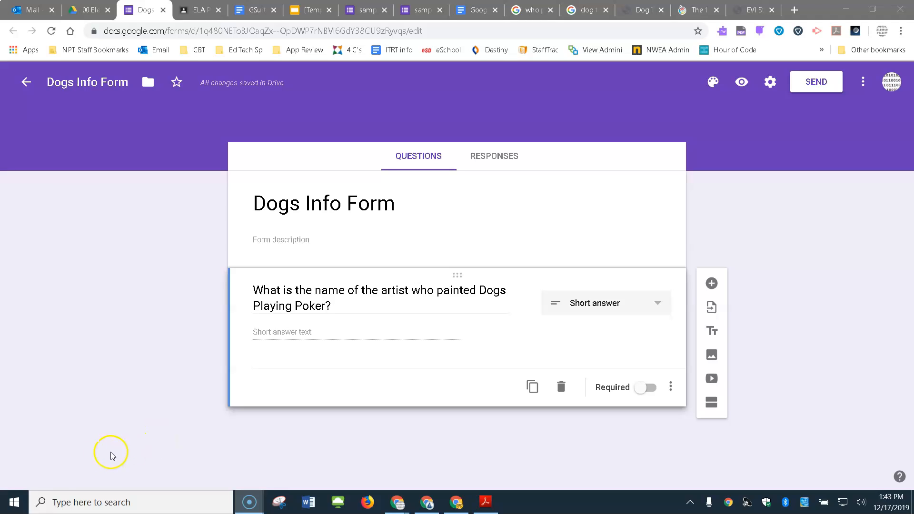